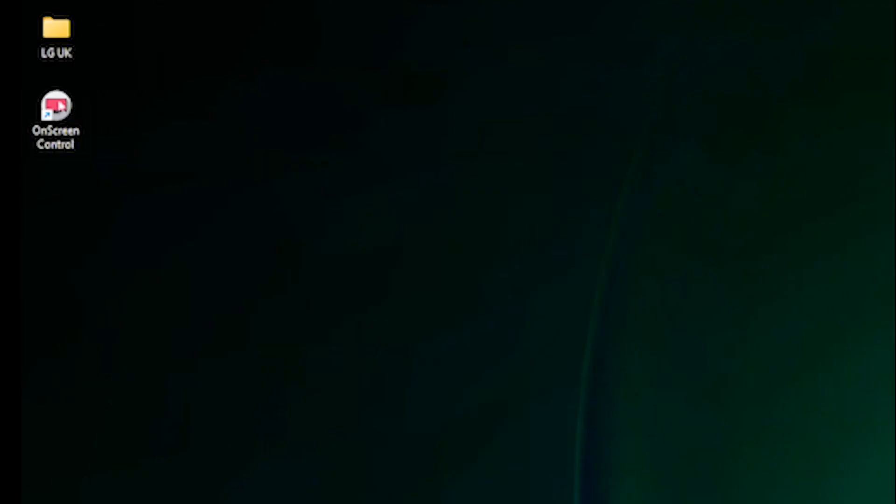
# Step: Launch OnScreen Control from the desktop shortcut, landing on its Screen Split page
pyautogui.doubleClick(55, 108)
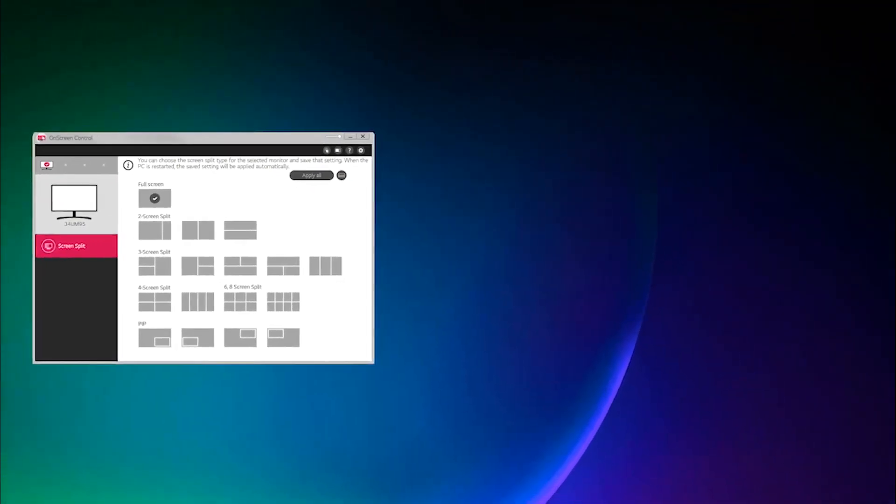
pyautogui.click(198, 229)
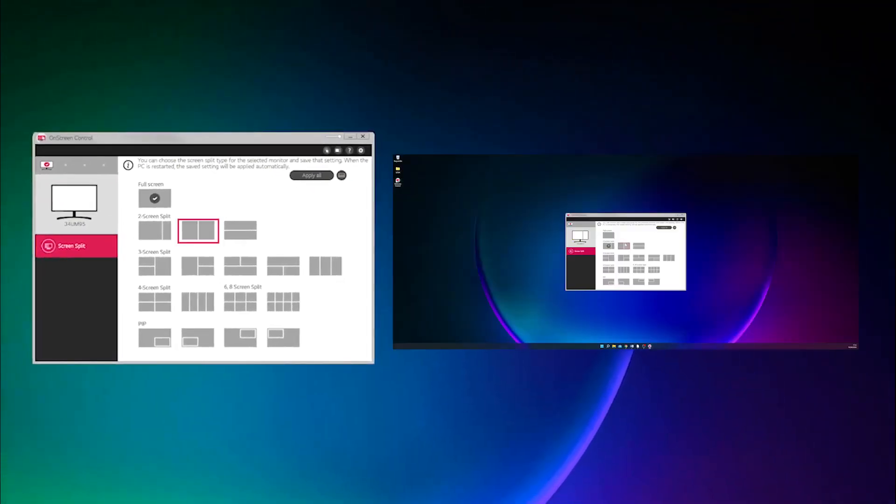
pyautogui.click(625, 245)
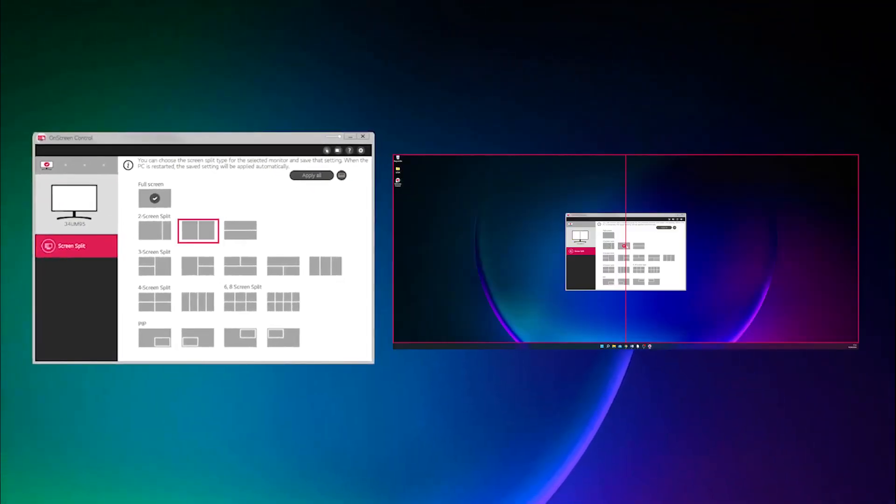
pyautogui.click(198, 266)
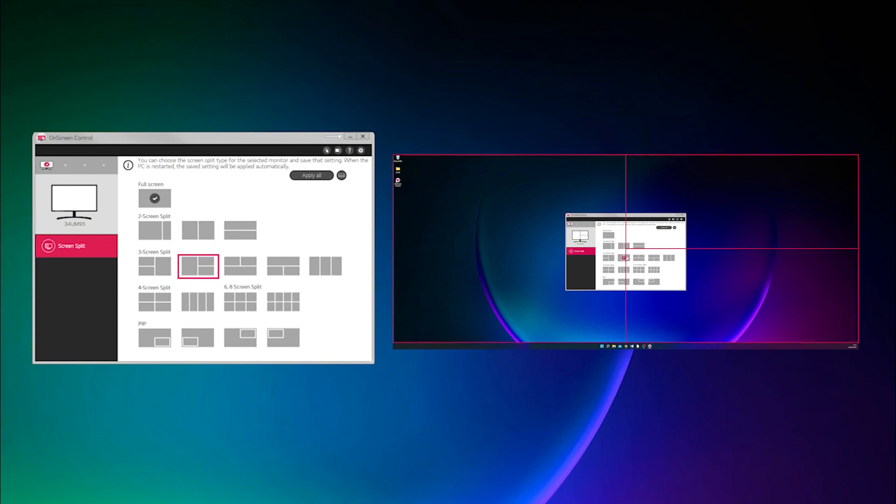
pyautogui.click(154, 302)
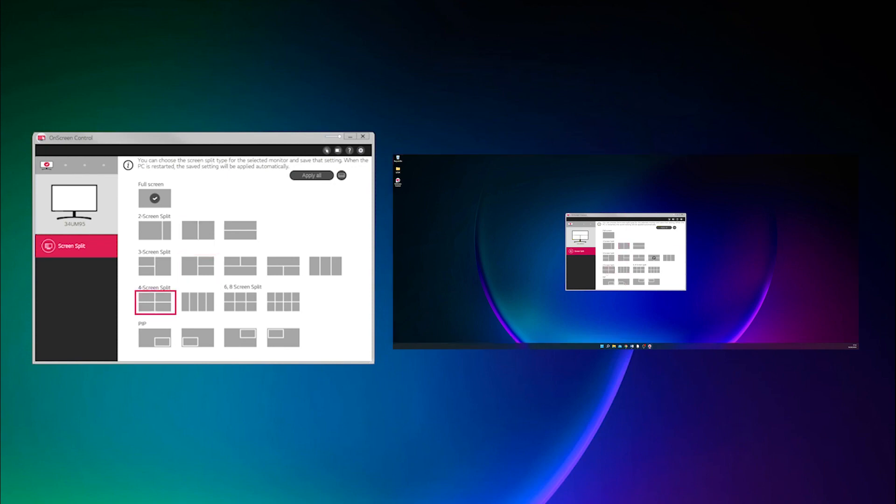
pyautogui.click(154, 302)
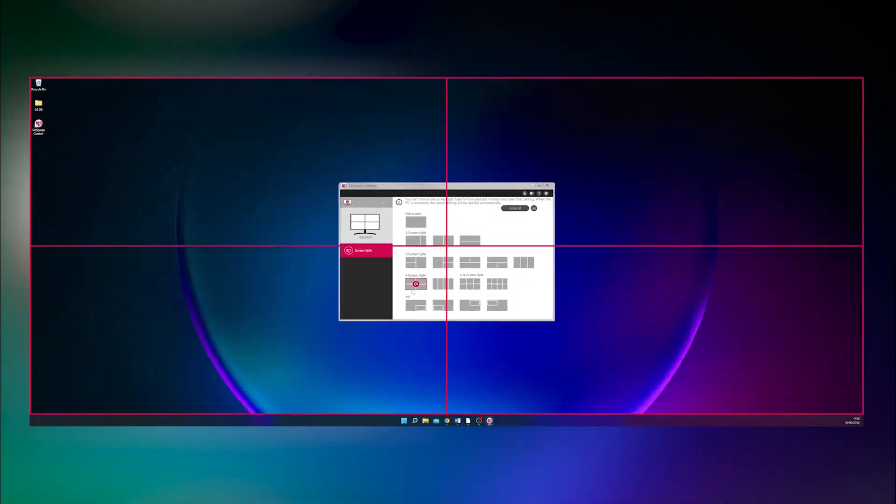
# Step: Apply the tall-left, two-right 3-Screen Split and bring up Word so it snaps into an area
pyautogui.click(443, 263)
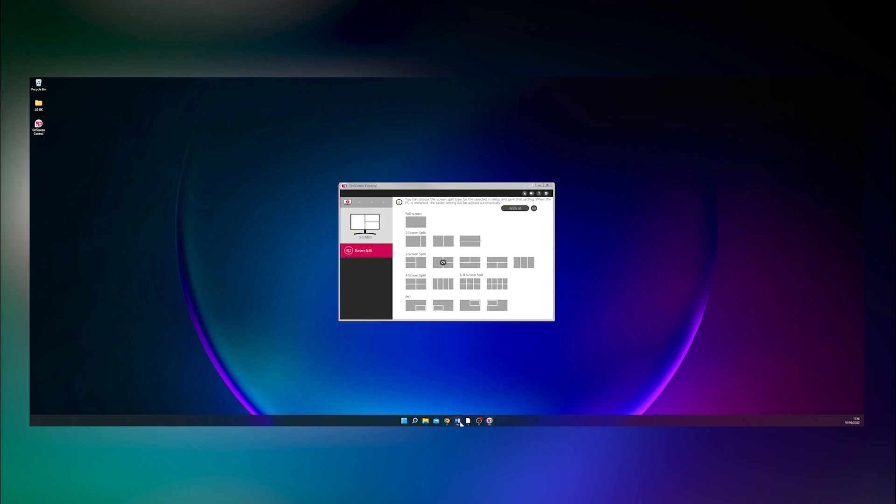
pyautogui.click(456, 421)
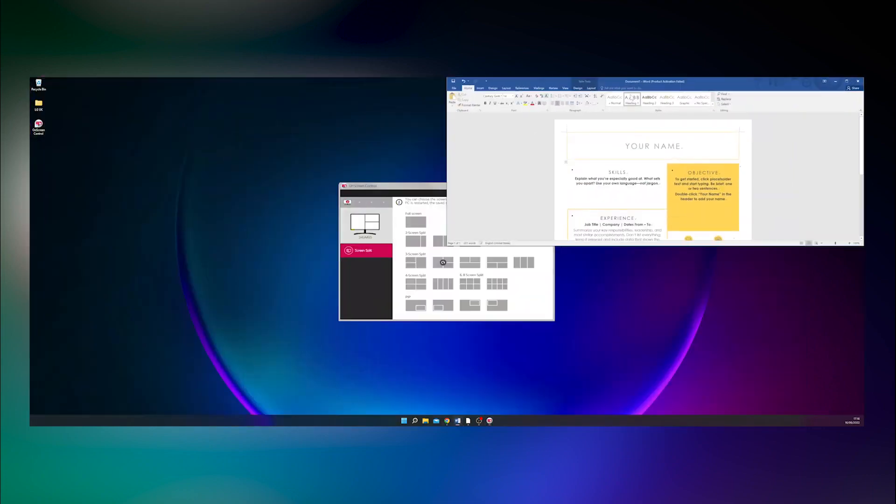
pyautogui.moveTo(457, 421)
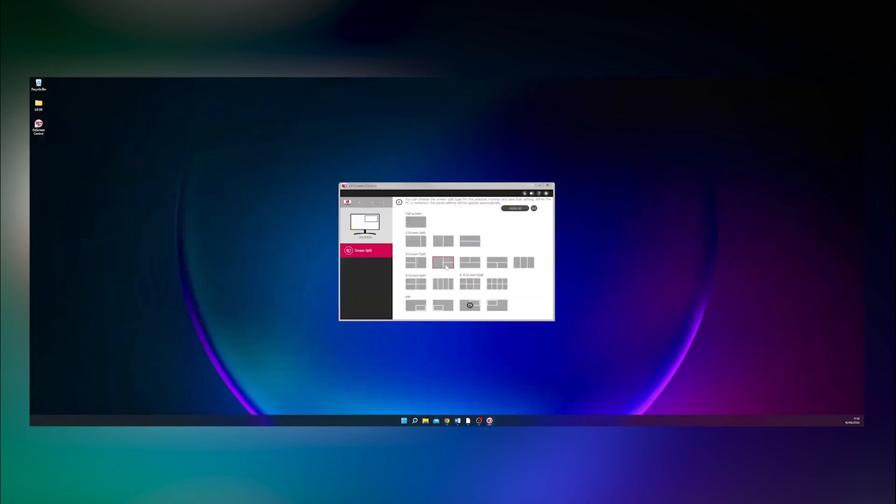
# Step: Reapply the 3-Screen Split and bring up the Application Position window for assigning apps
pyautogui.click(443, 262)
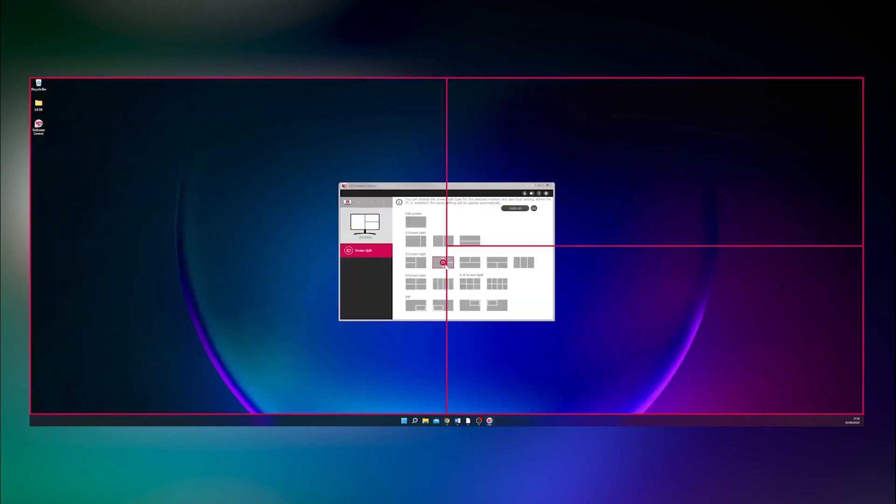
pyautogui.moveTo(533, 225)
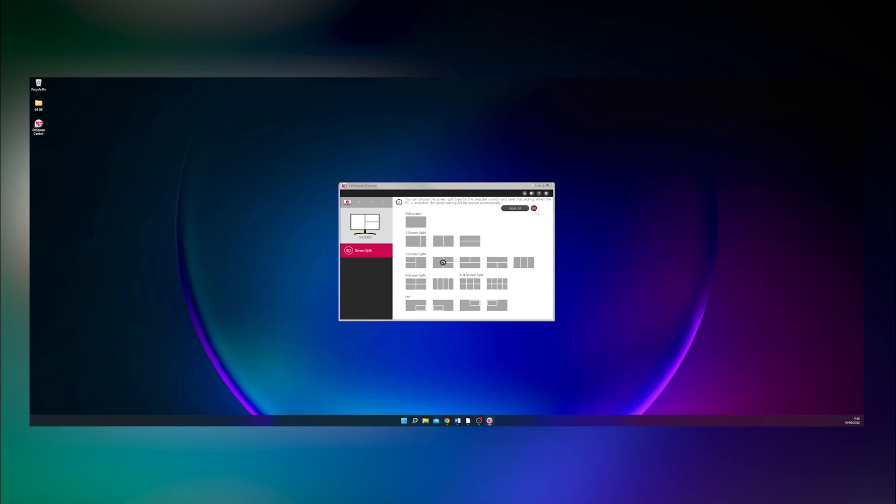
pyautogui.click(536, 192)
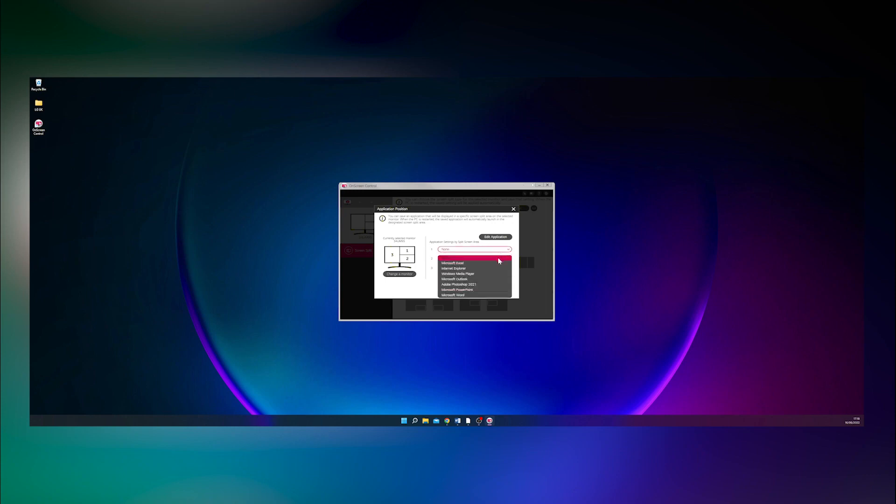
# Step: Assign Microsoft Excel to split area 1 in the Application Position window
pyautogui.click(454, 263)
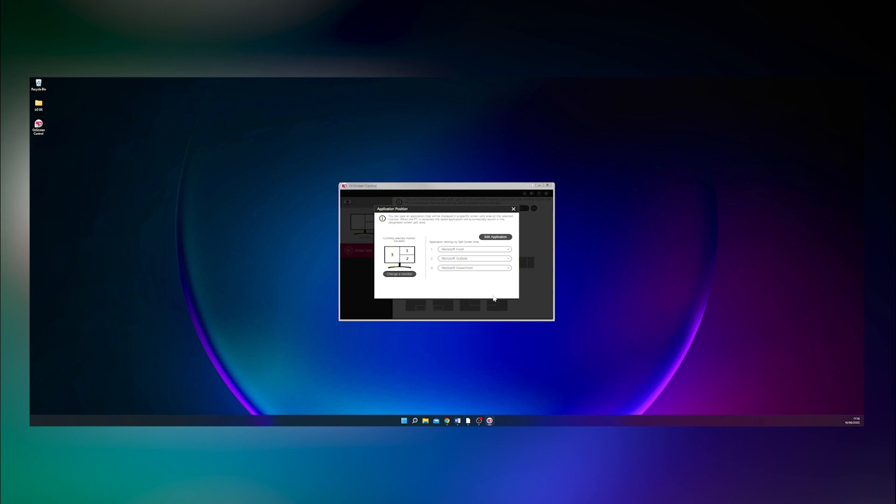
pyautogui.moveTo(488, 246)
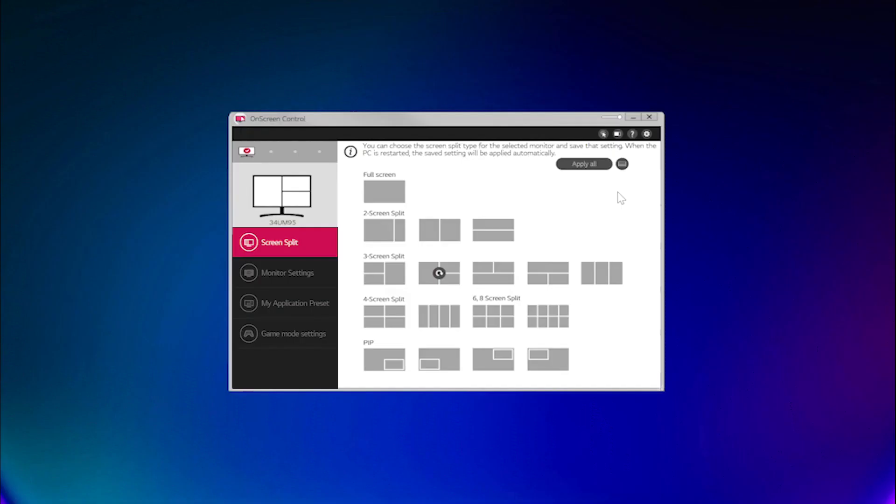
pyautogui.click(287, 272)
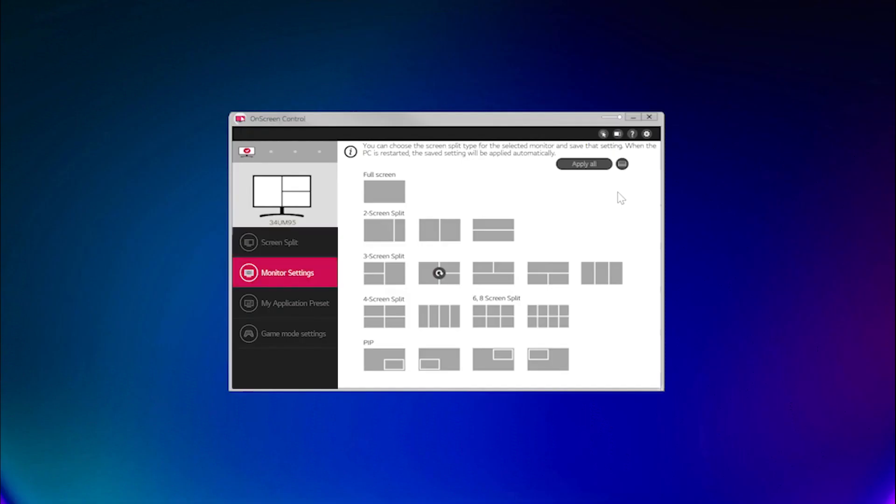
pyautogui.click(295, 303)
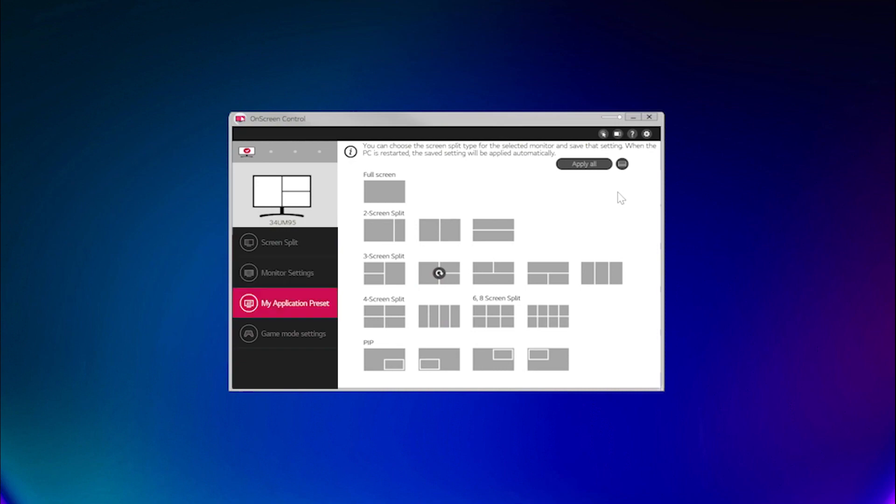
pyautogui.click(293, 333)
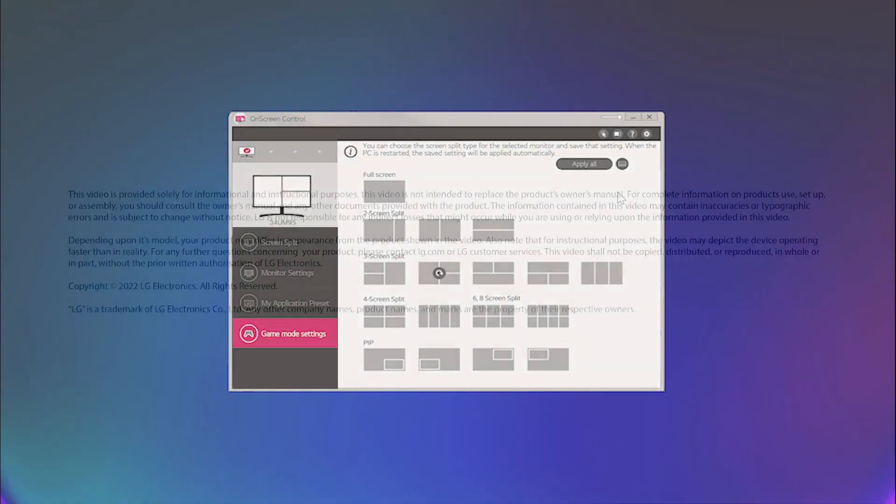